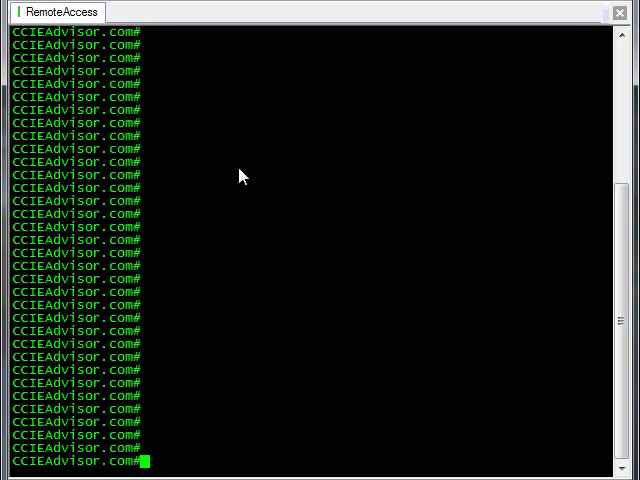
text(co)
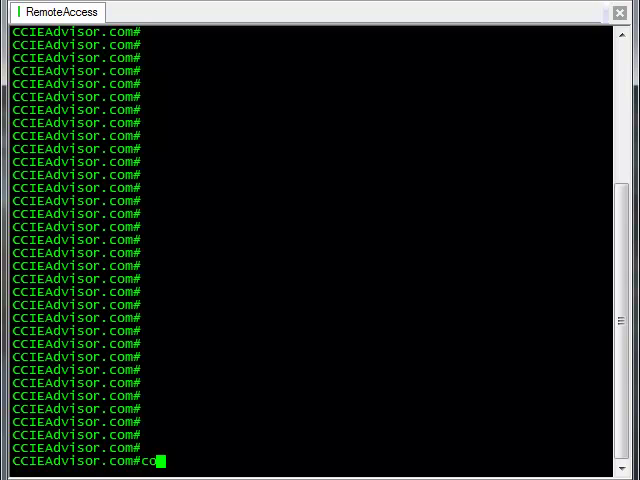
text(nfigure)
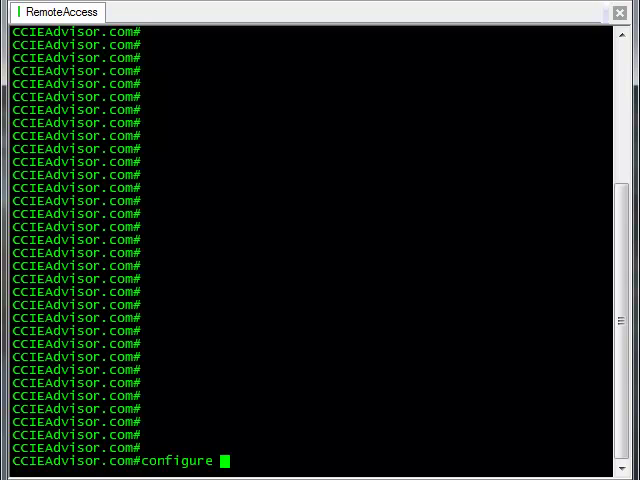
text(terminal)
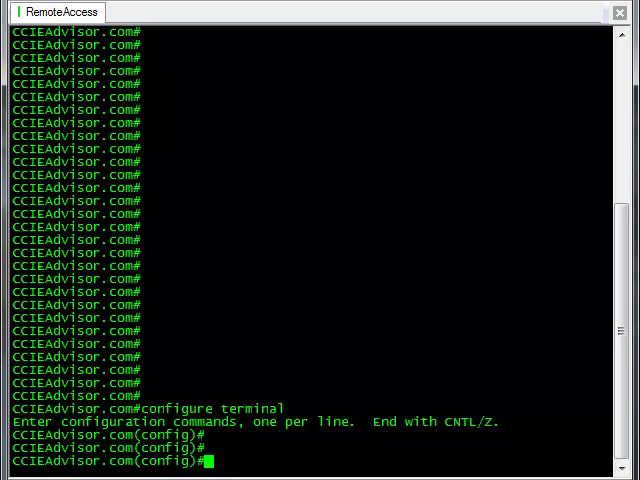
text(v)
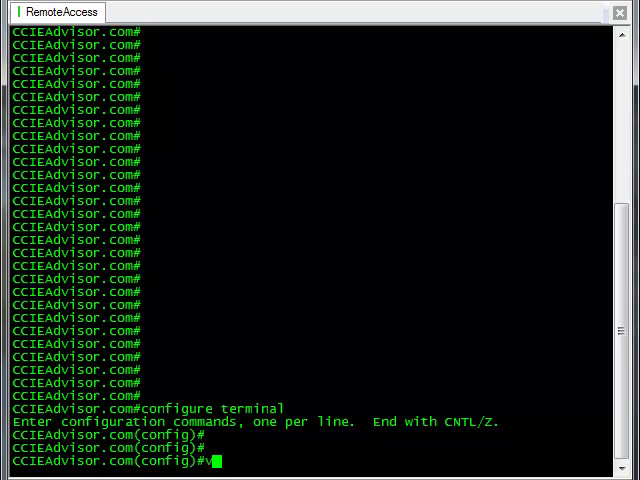
text(lan)
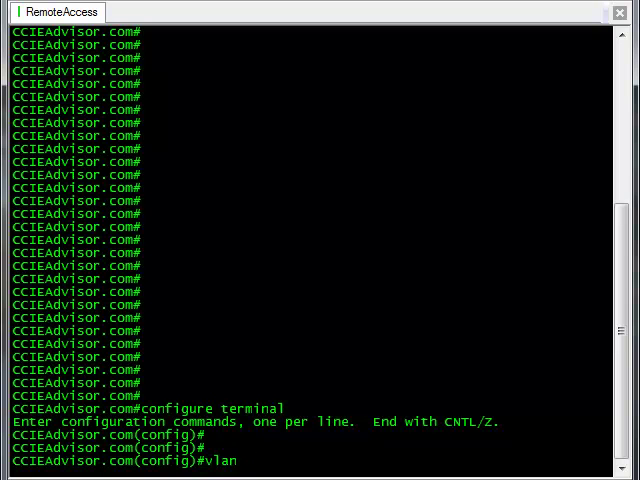
text(18)
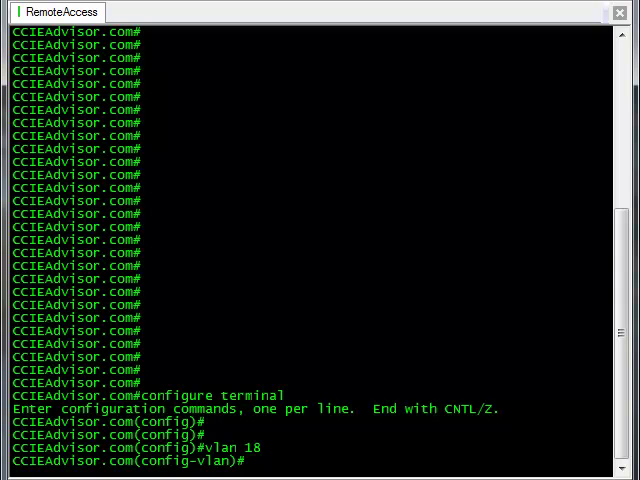
text(n)
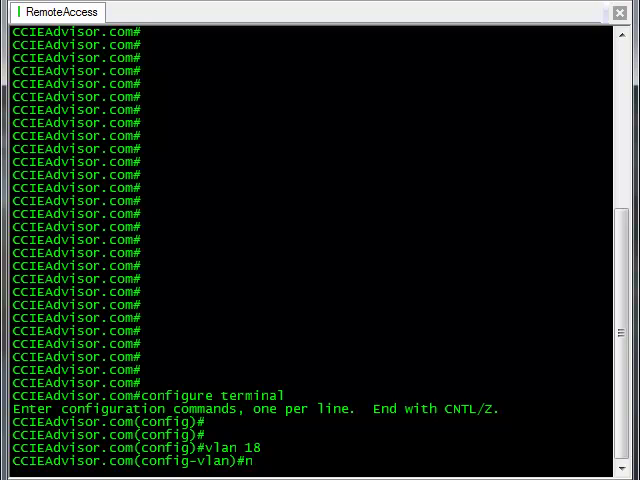
text(name)
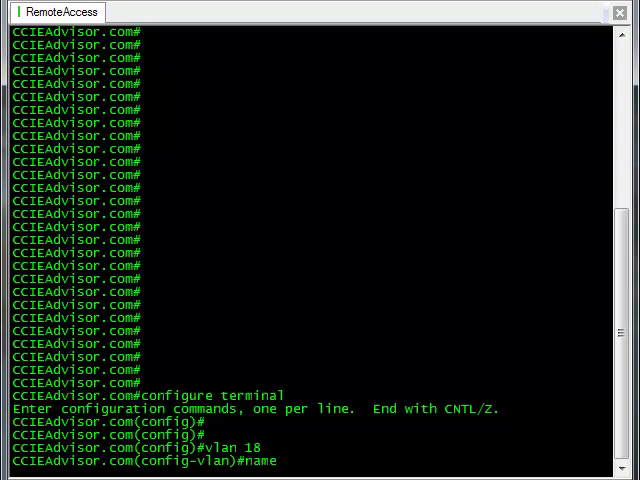
text(18th)
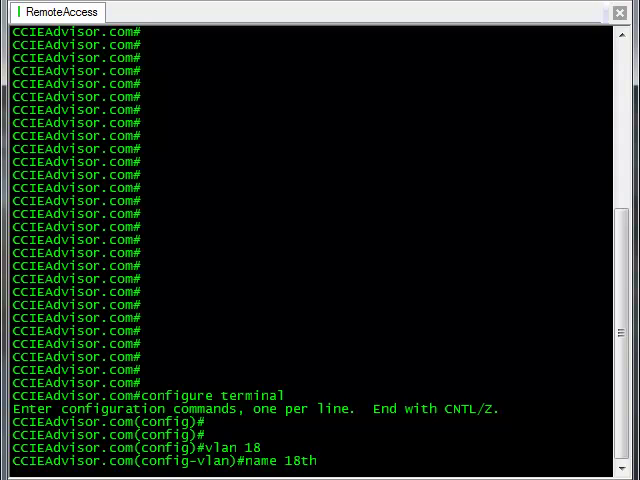
text(_Fl)
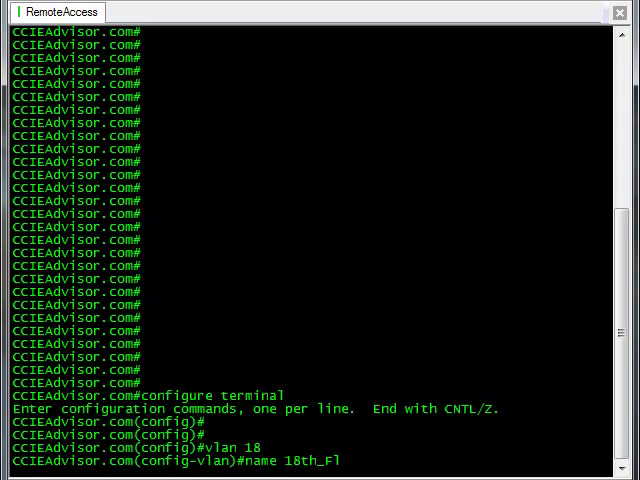
text(oor_)
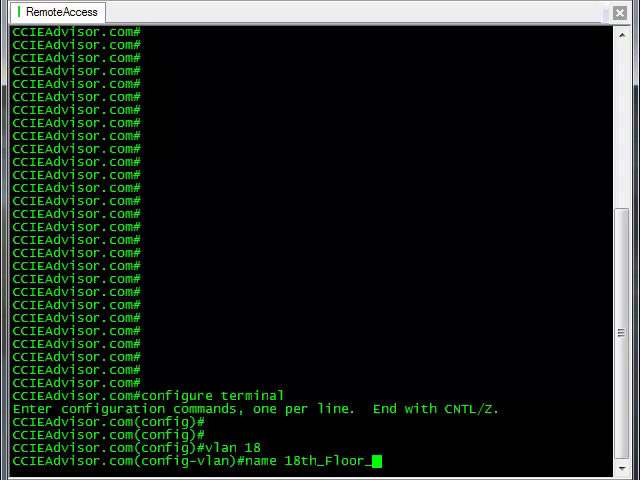
text(Data)
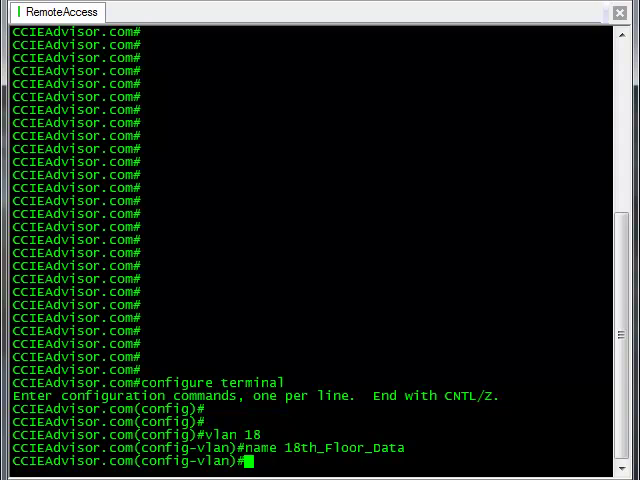
text(end)
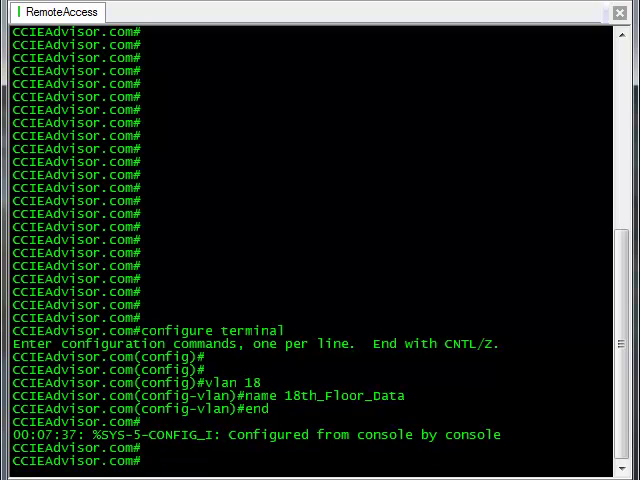
text(sh)
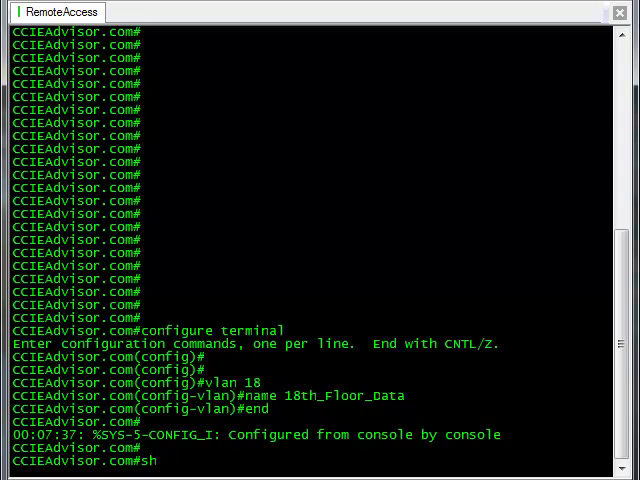
text(ow)
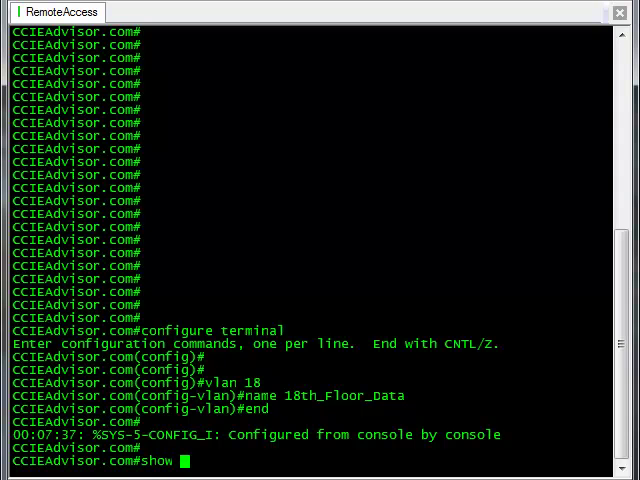
text(vlan)
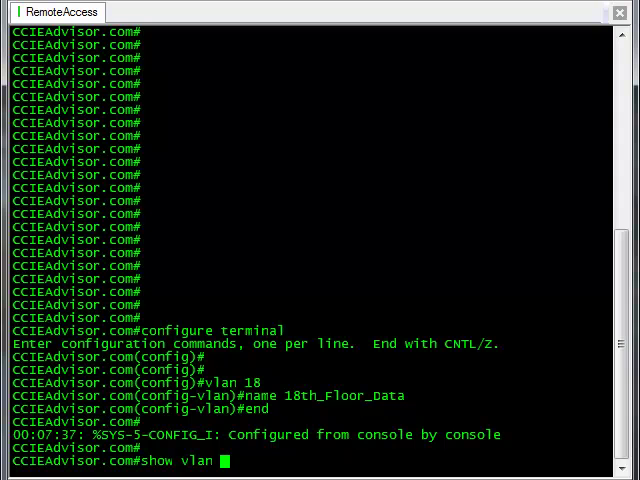
text(id)
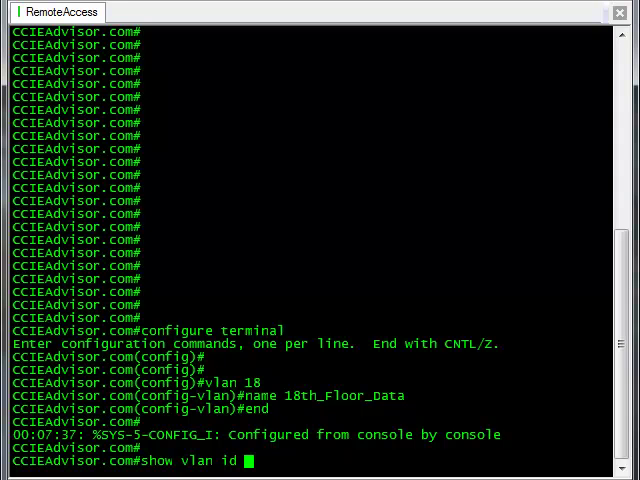
text(18)
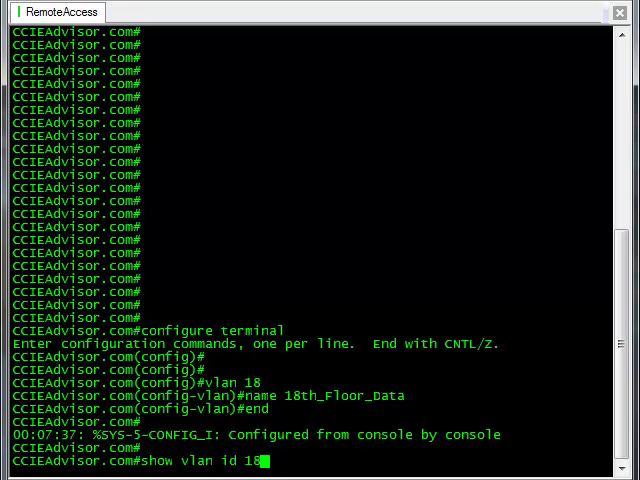